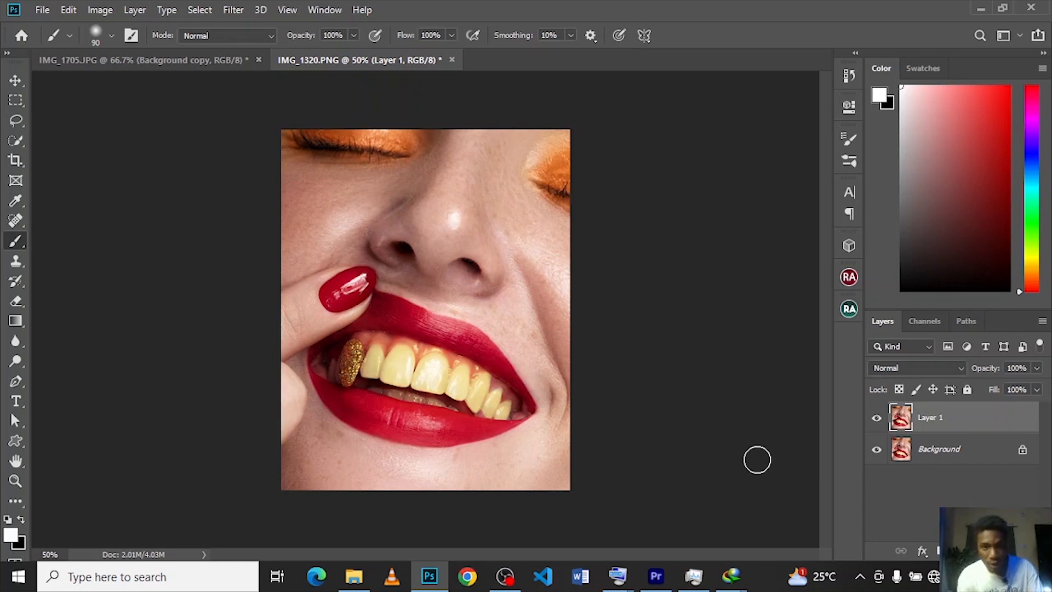
pyautogui.moveTo(412, 369)
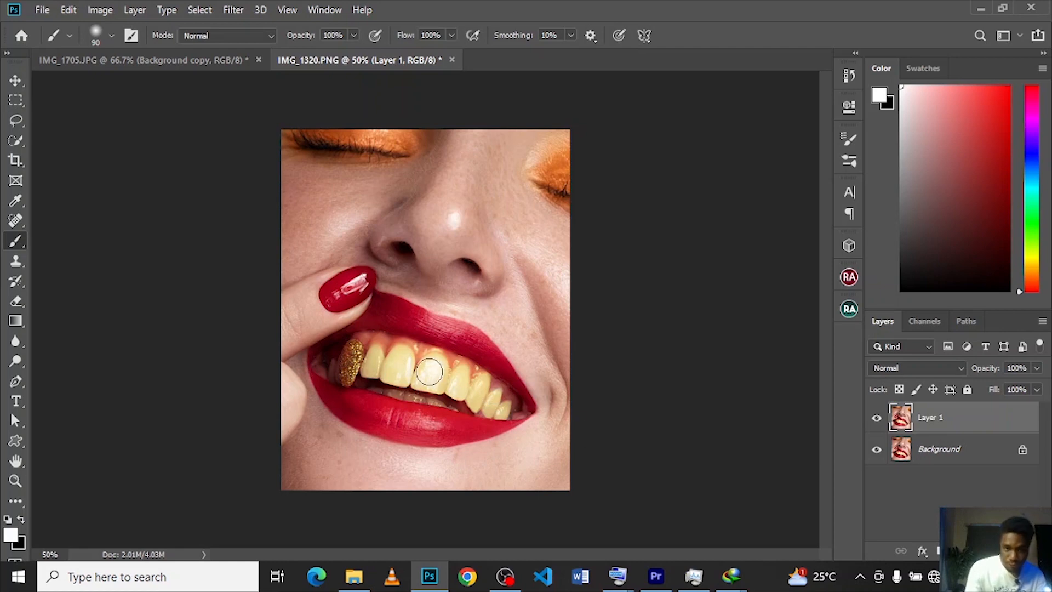
pyautogui.moveTo(713, 448)
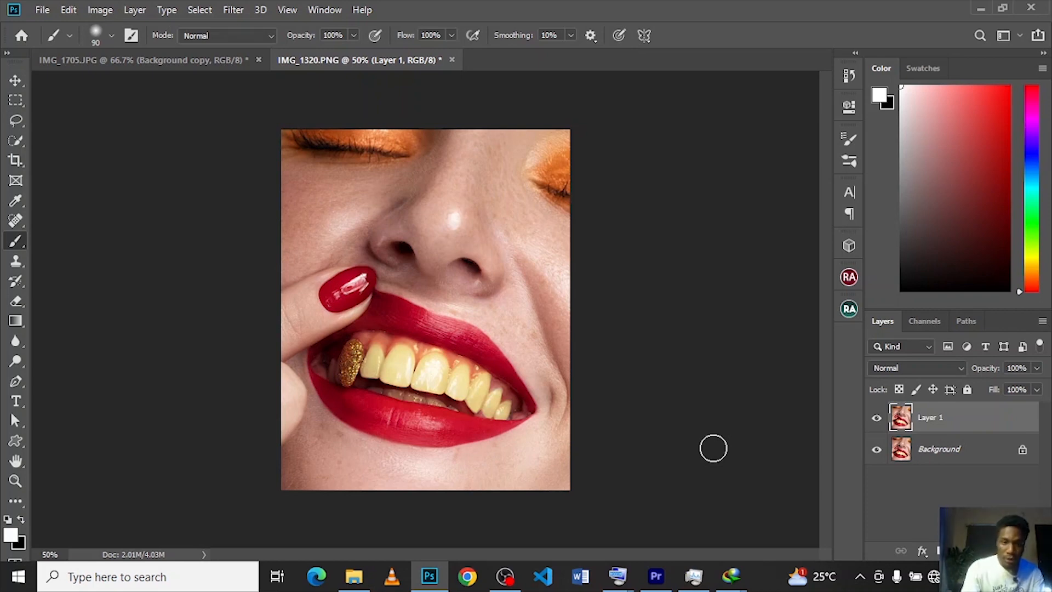
pyautogui.moveTo(720, 455)
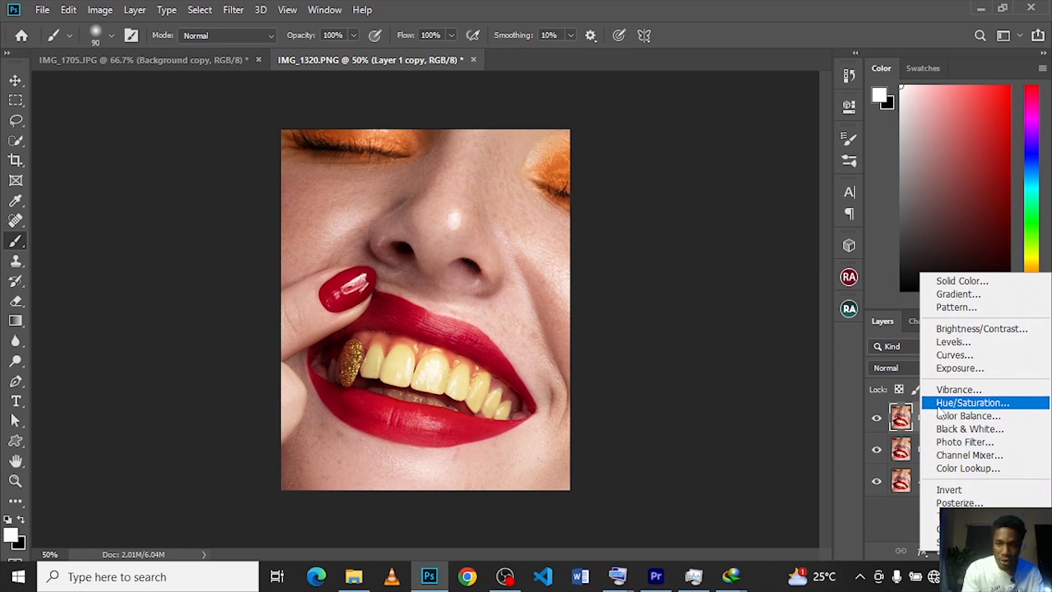
# Add a Hue/Saturation adjustment layer and target its colour range to Yellows
pyautogui.click(972, 402)
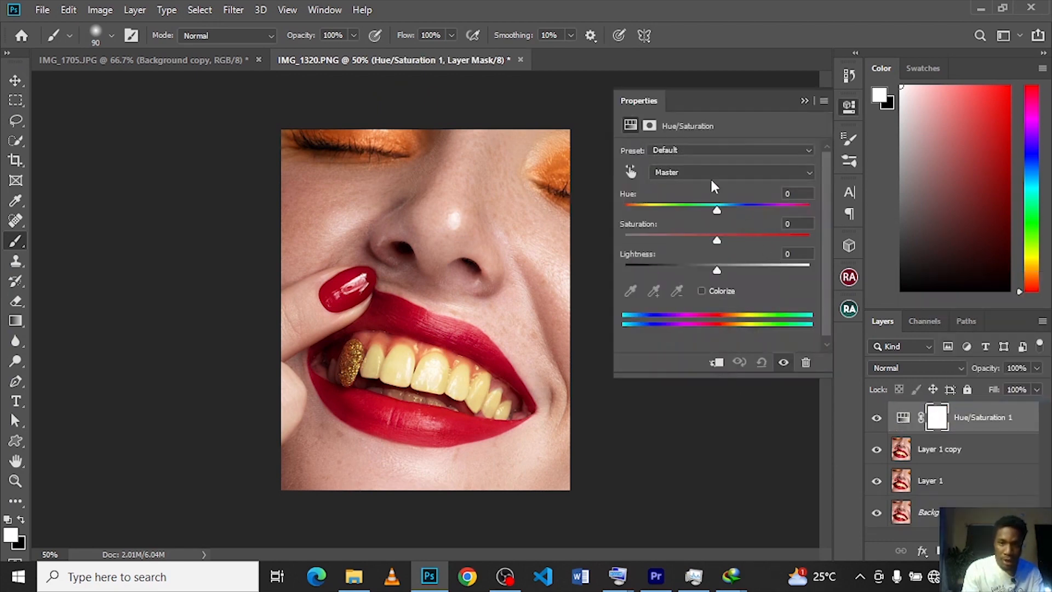
pyautogui.click(731, 172)
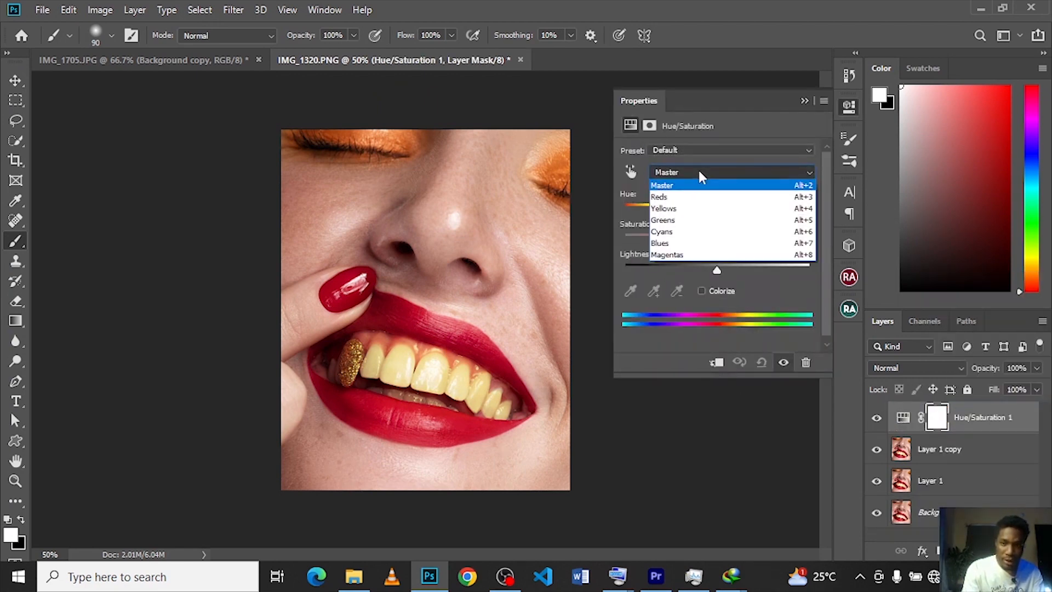
pyautogui.click(663, 208)
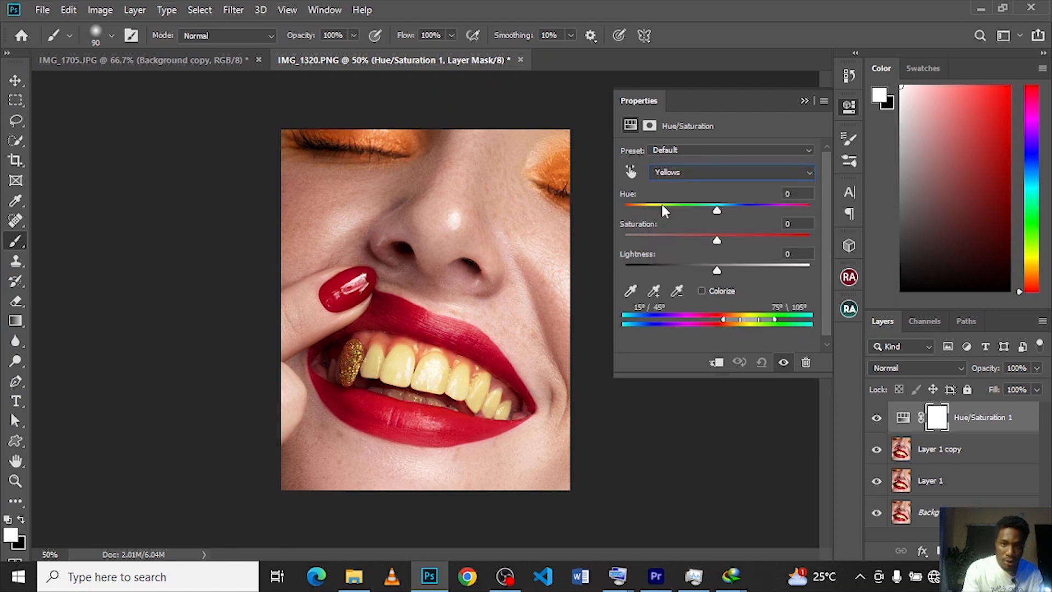
pyautogui.moveTo(734, 262)
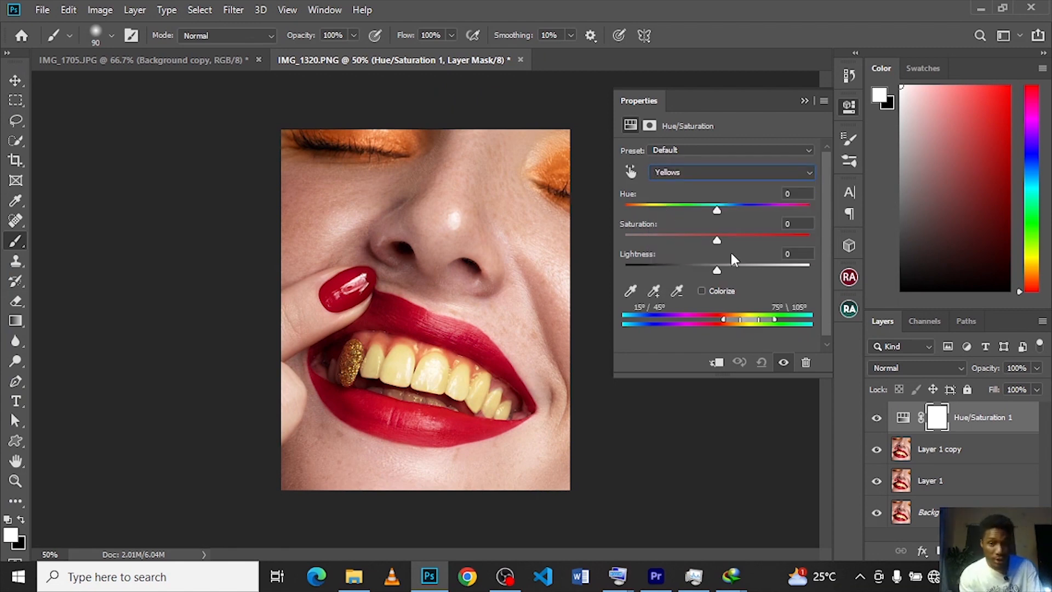
pyautogui.moveTo(768, 246)
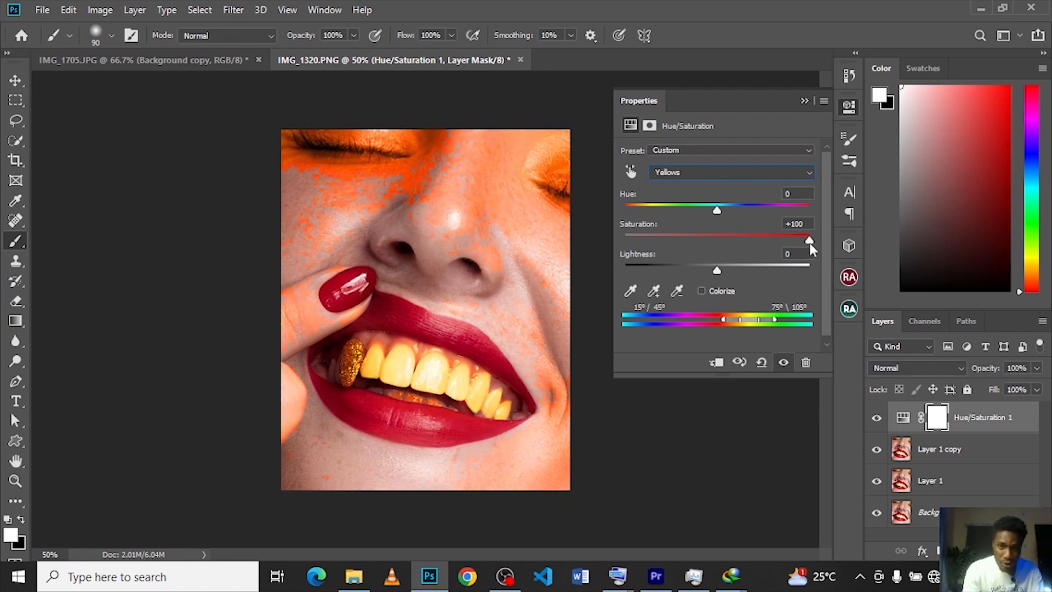
pyautogui.moveTo(758, 314)
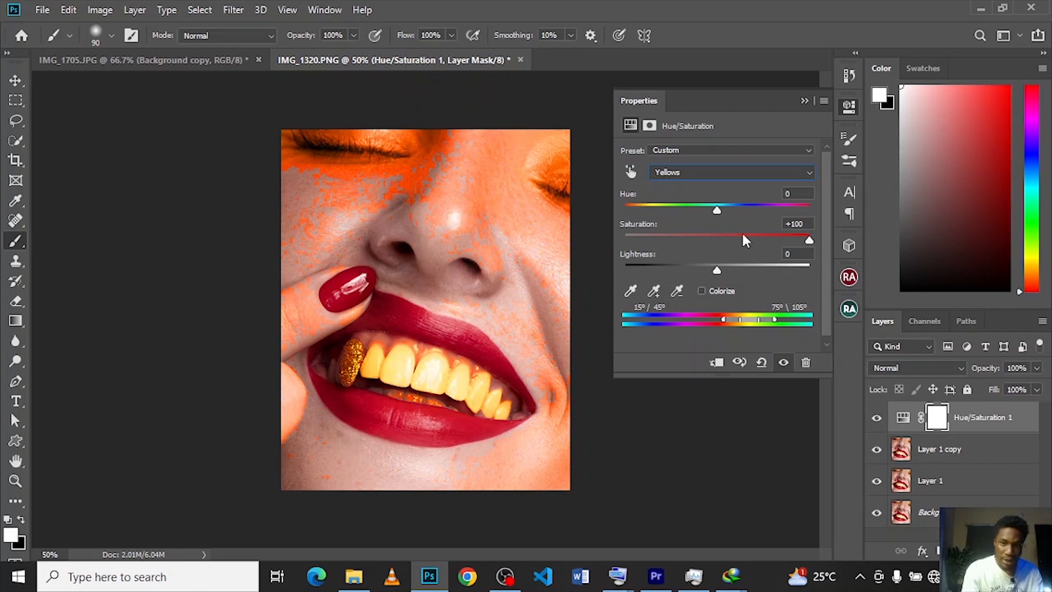
pyautogui.moveTo(743, 229)
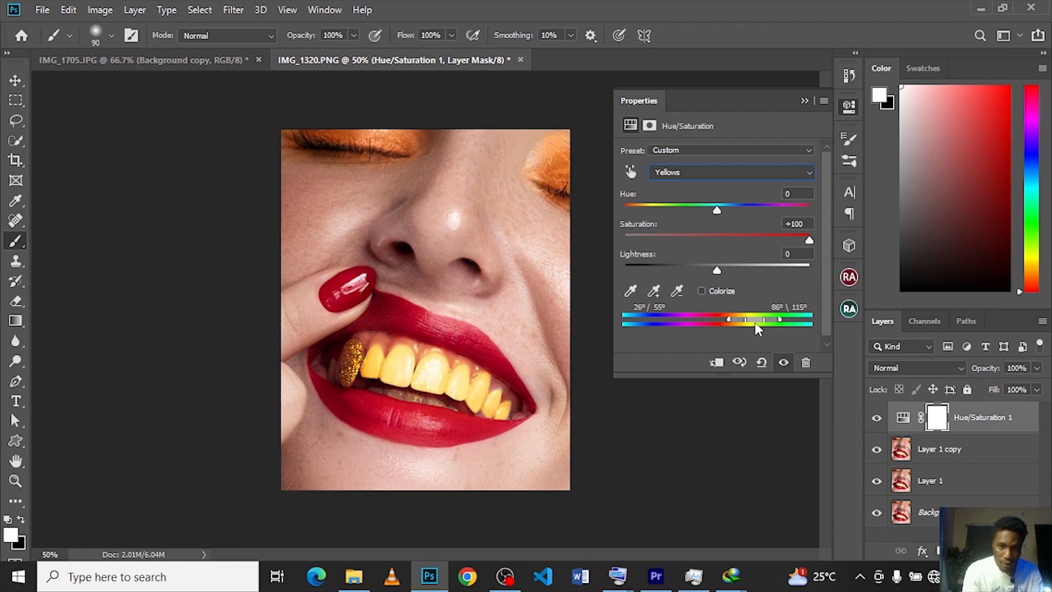
pyautogui.moveTo(639, 243)
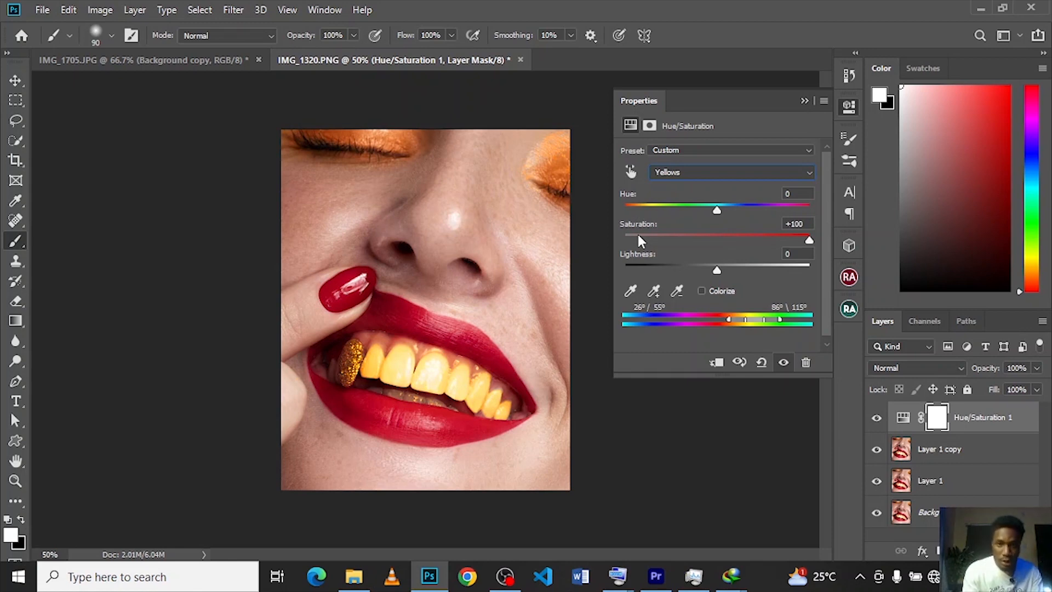
pyautogui.moveTo(639, 243)
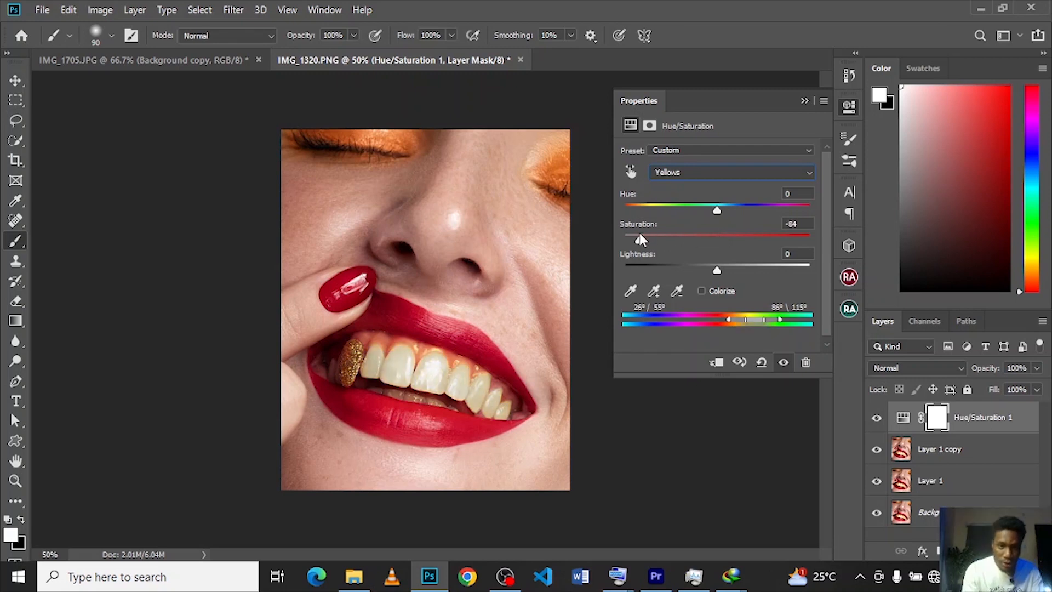
pyautogui.moveTo(655, 302)
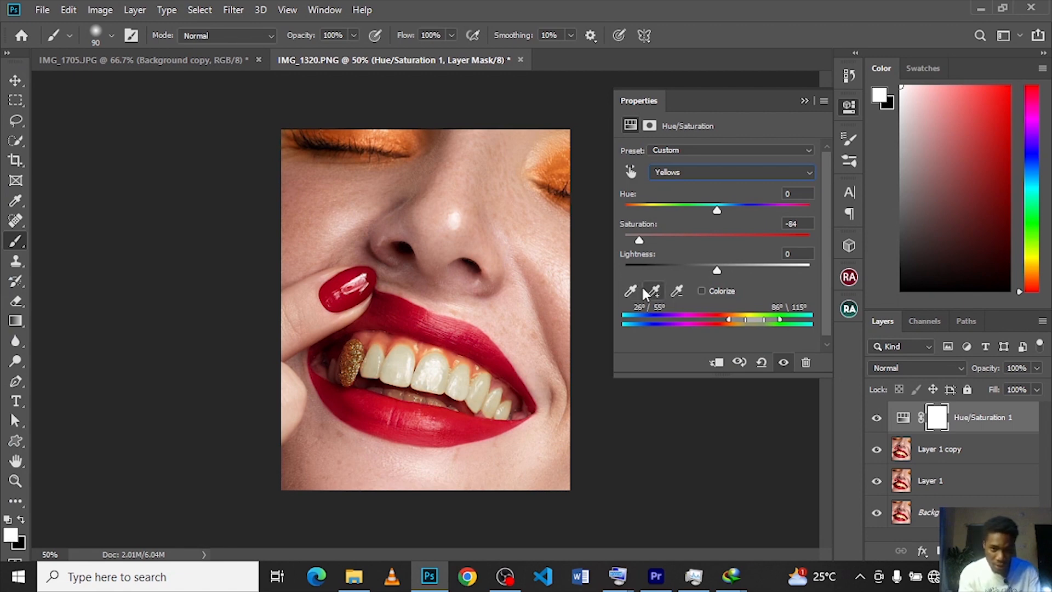
pyautogui.moveTo(658, 210)
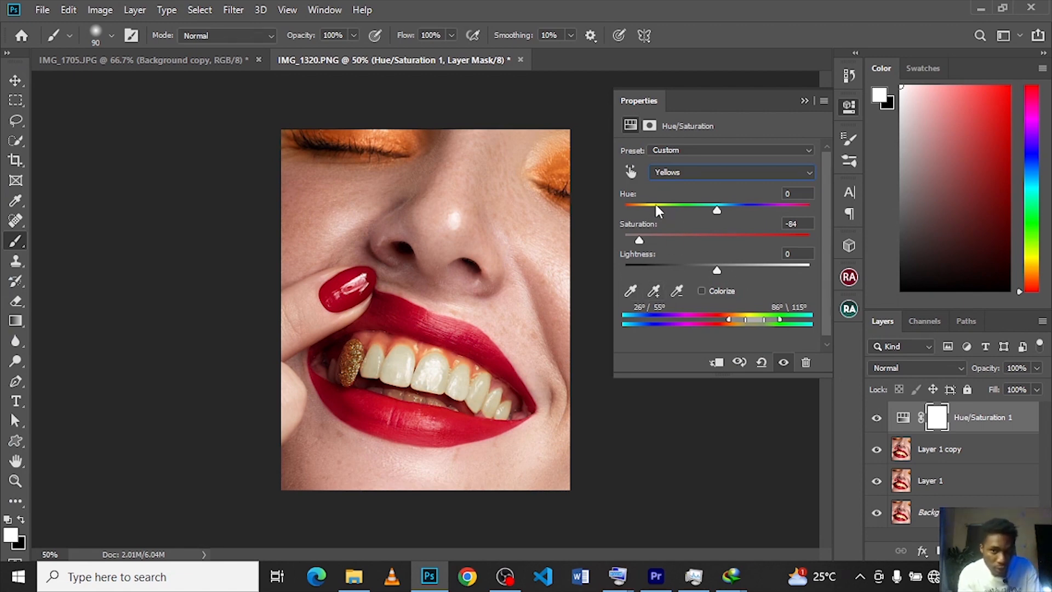
pyautogui.moveTo(654, 212)
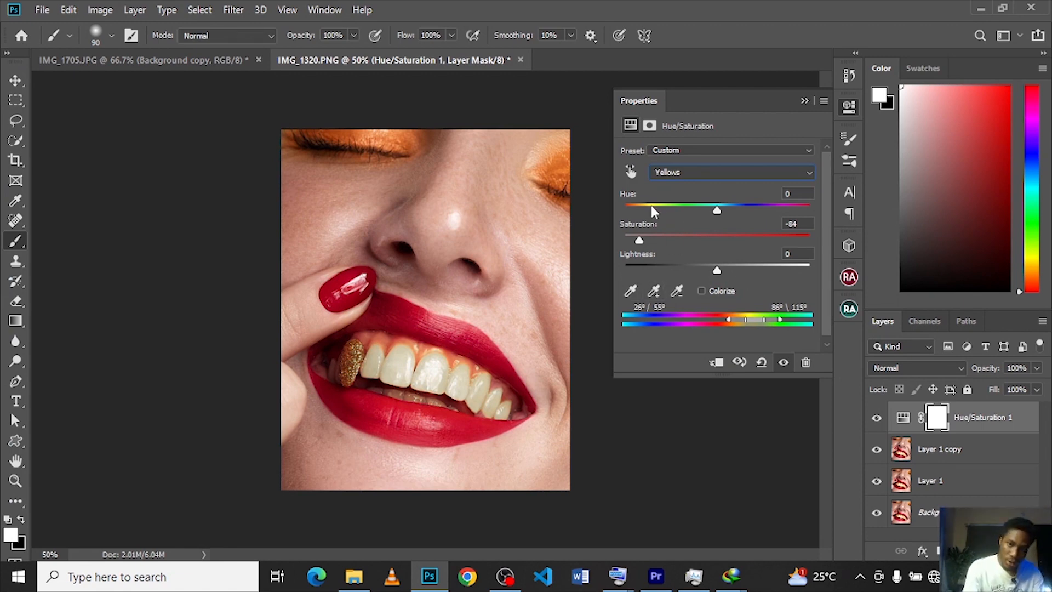
pyautogui.moveTo(715, 211)
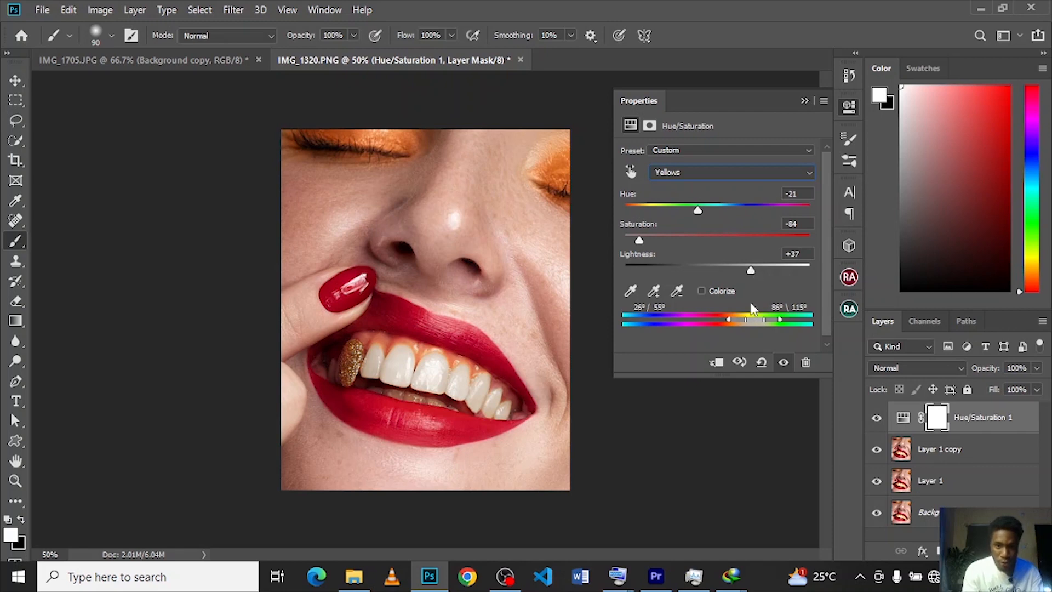
pyautogui.moveTo(761, 371)
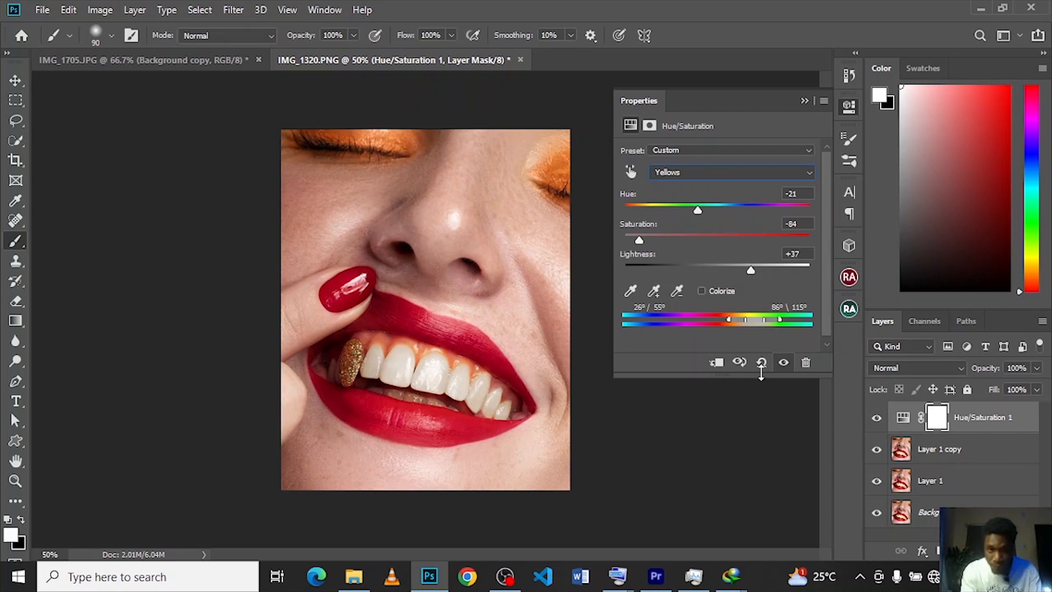
pyautogui.moveTo(507, 395)
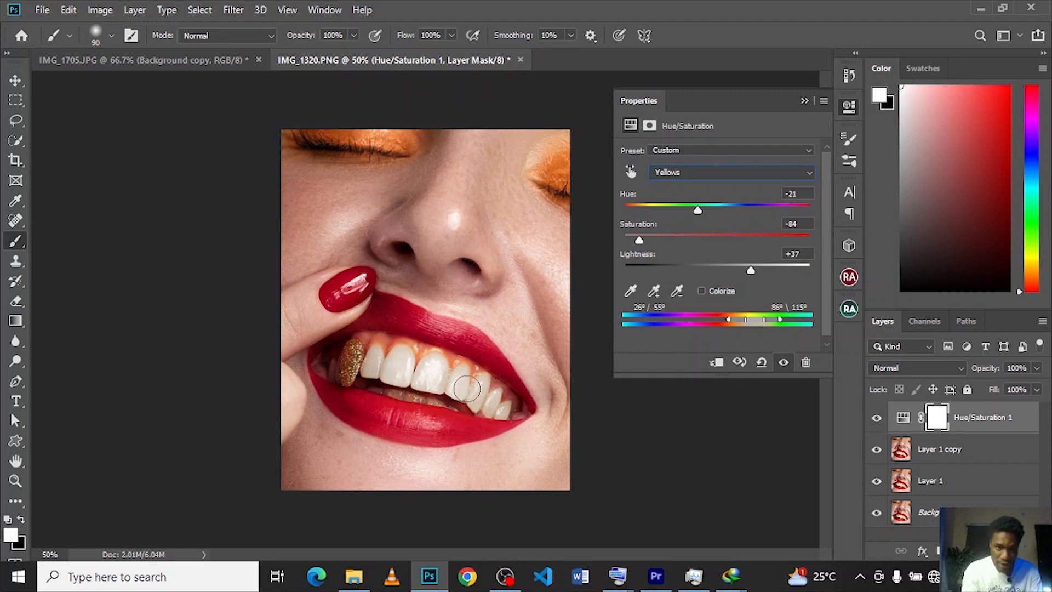
pyautogui.moveTo(483, 389)
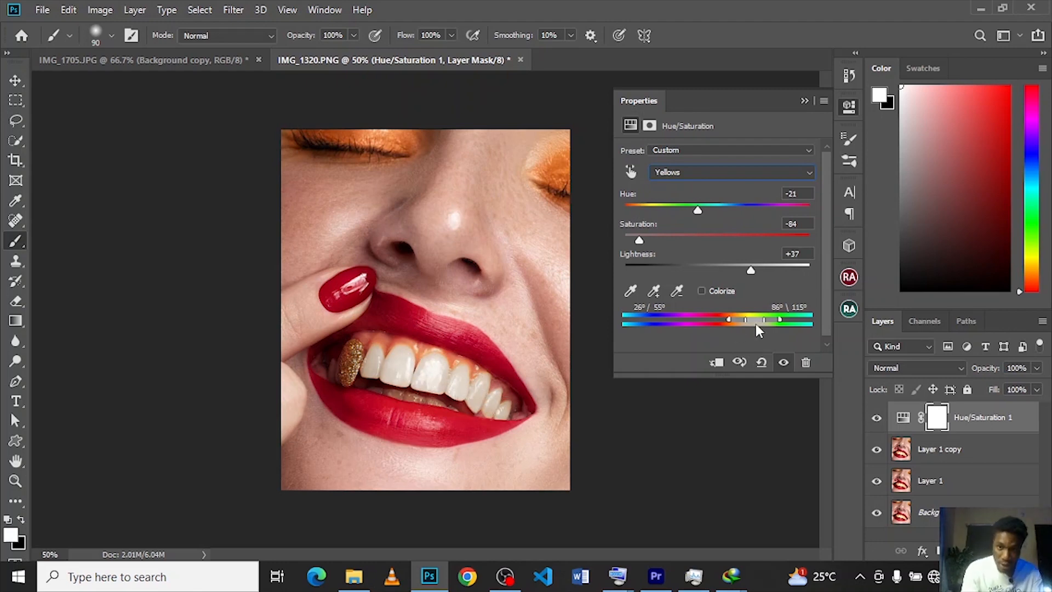
pyautogui.moveTo(785, 75)
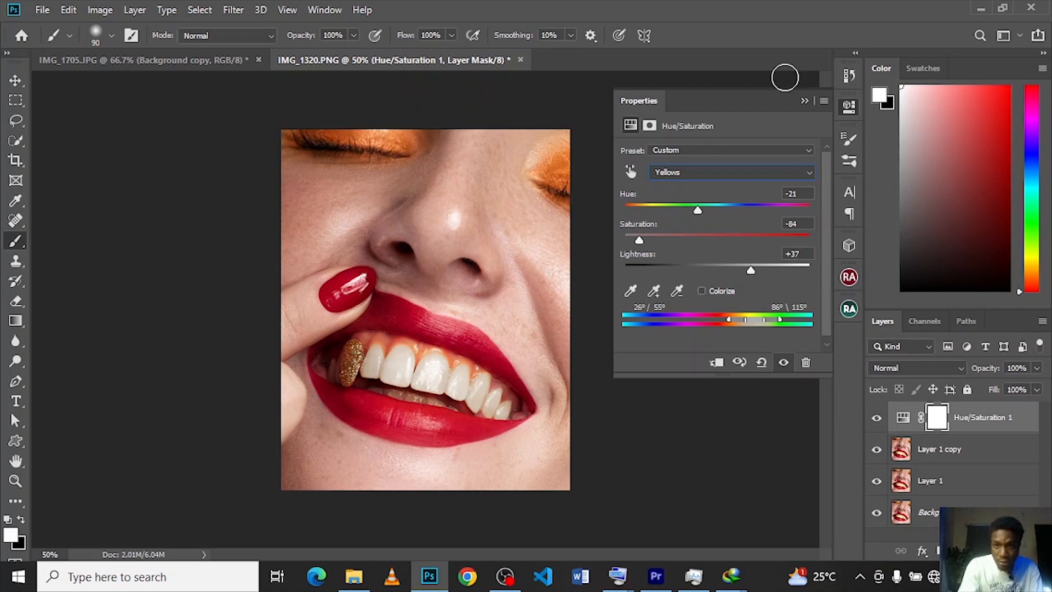
pyautogui.moveTo(805, 107)
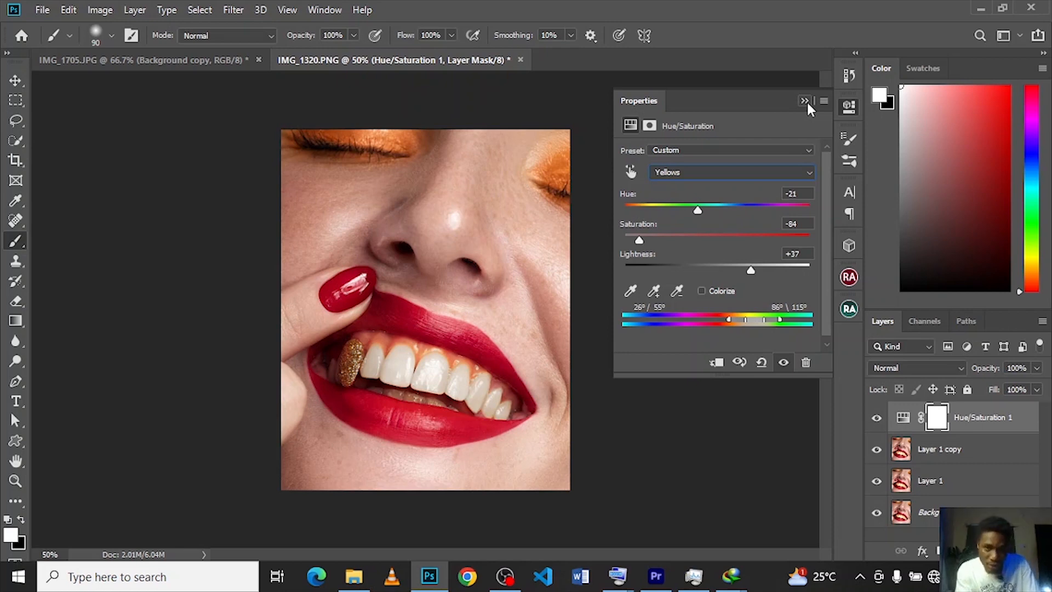
pyautogui.moveTo(411, 374)
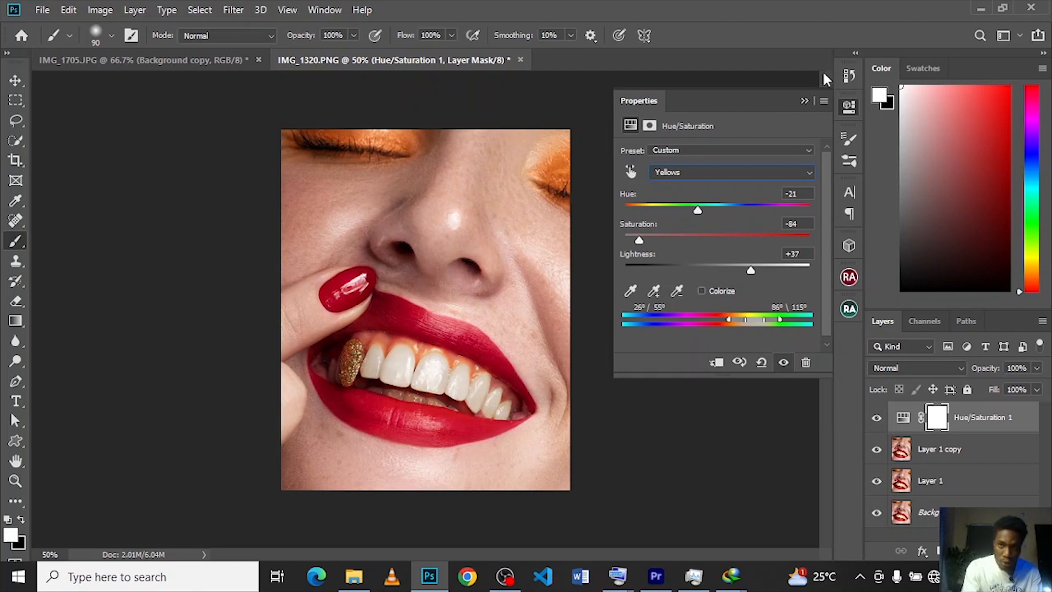
# Close the adjustment settings and toggle the Hue/Saturation layer's visibility to compare, leaving it hidden
pyautogui.click(805, 101)
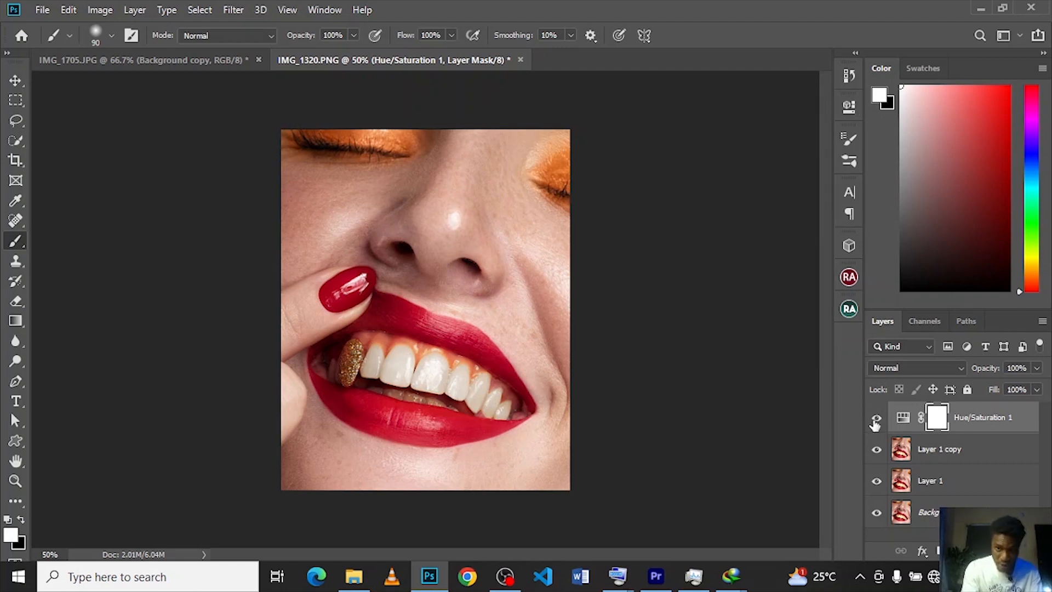
pyautogui.click(875, 416)
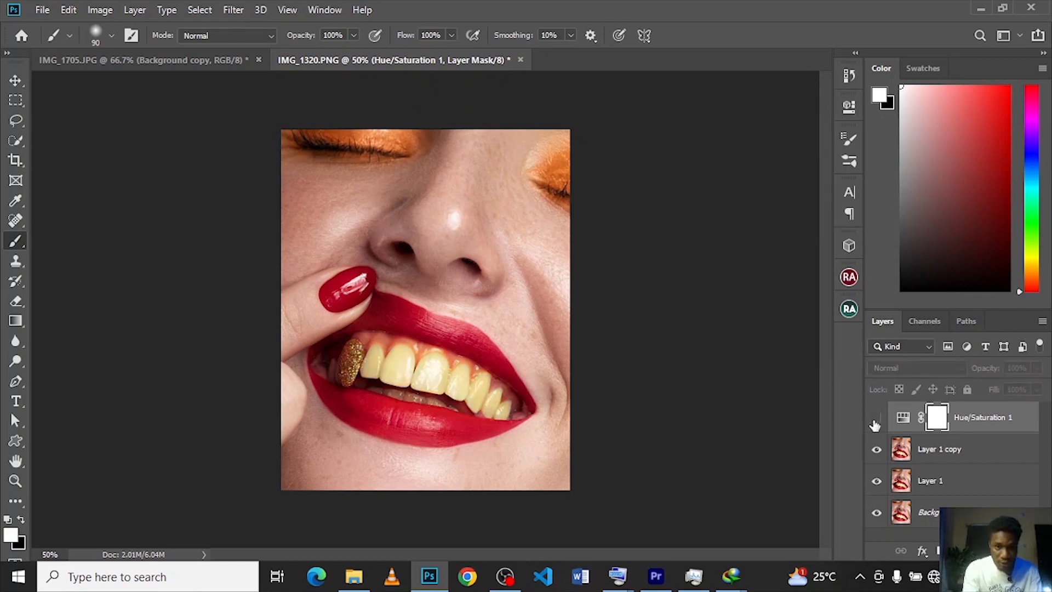
pyautogui.click(877, 418)
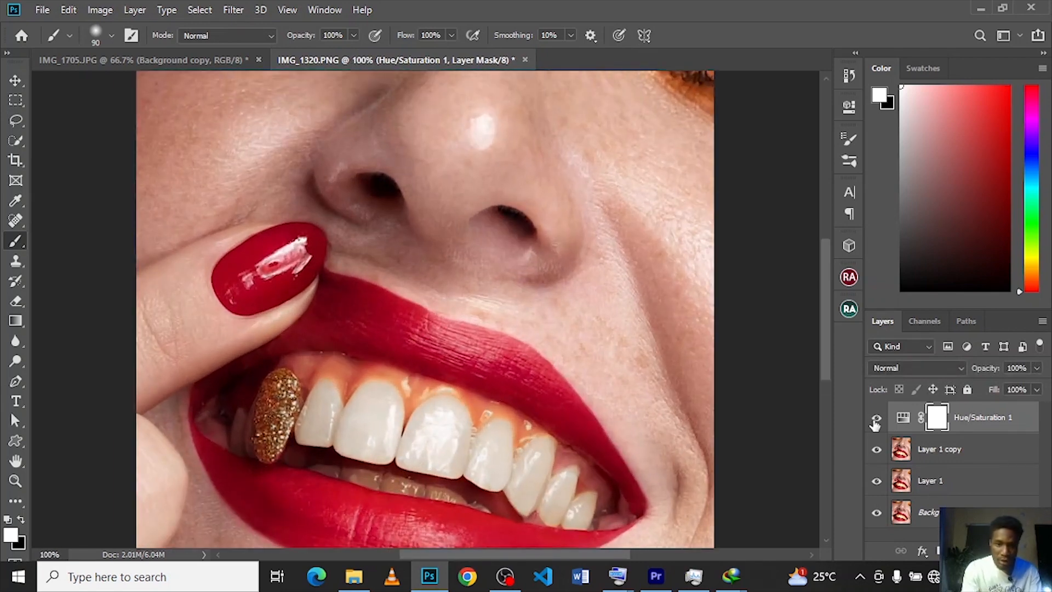
pyautogui.click(875, 423)
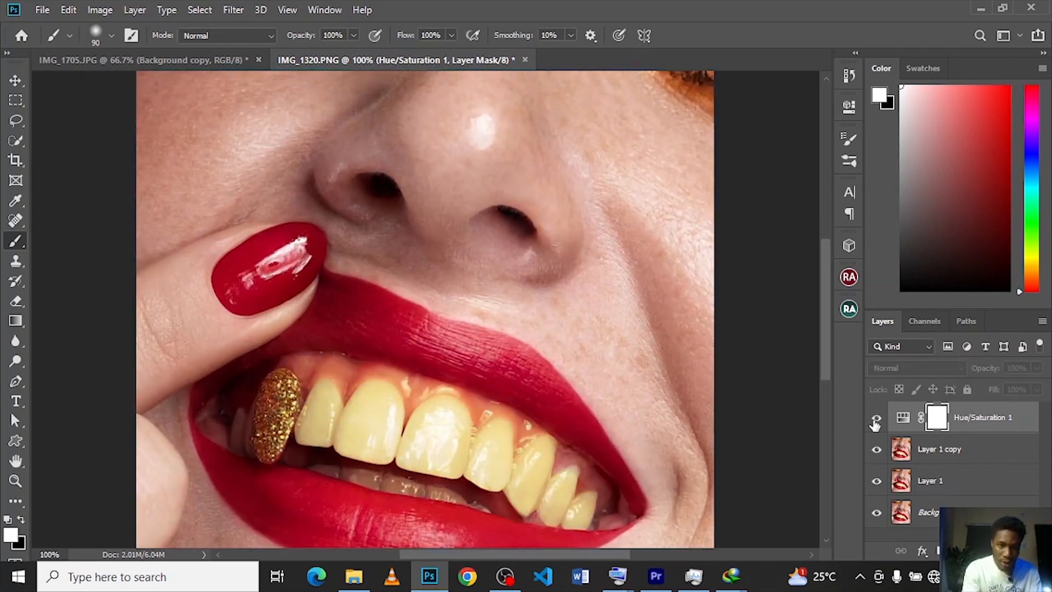